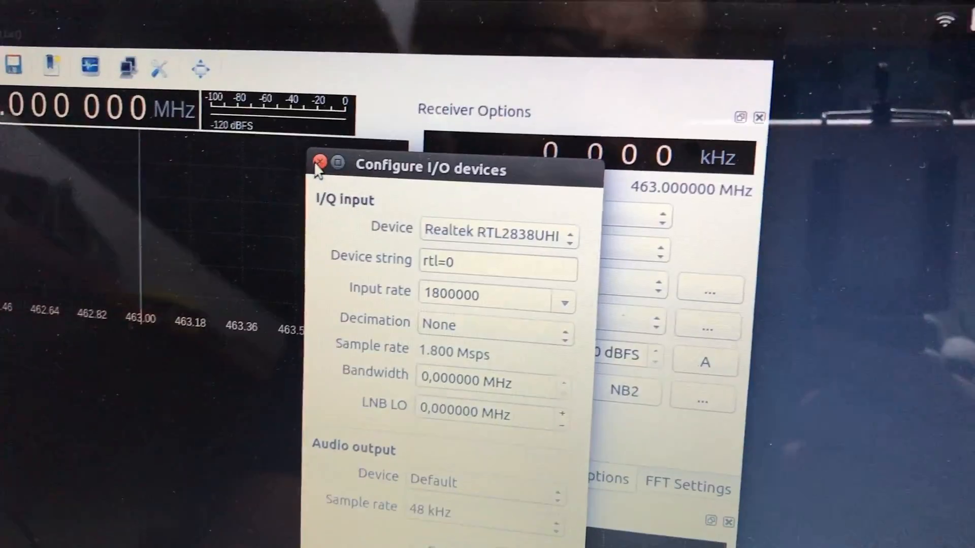
- Close the Configure I/O devices dialog, leaving the RTL2838 input at 1.8 Msps tuned to 463.000 MHz
{"action": "left_click", "coordinate": [318, 162]}
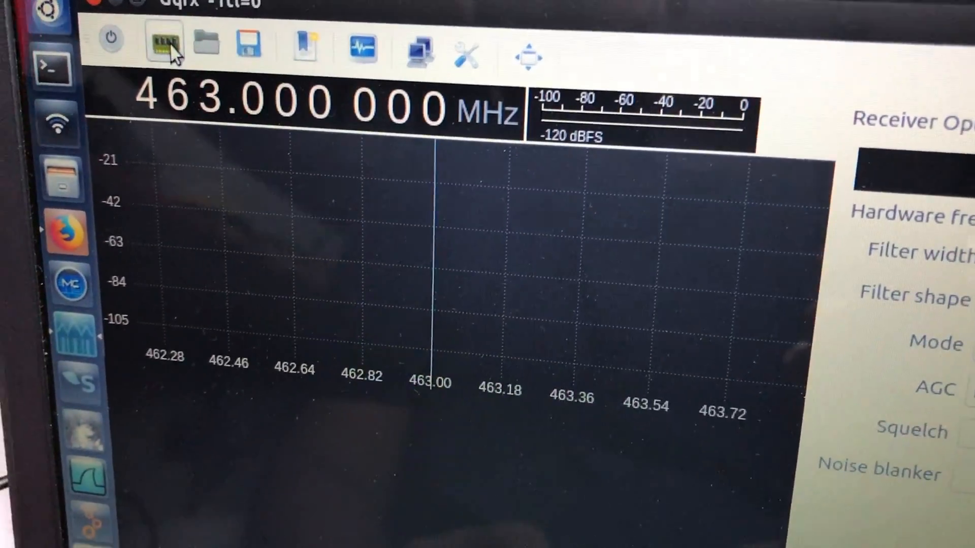
{"action": "left_click", "coordinate": [163, 40]}
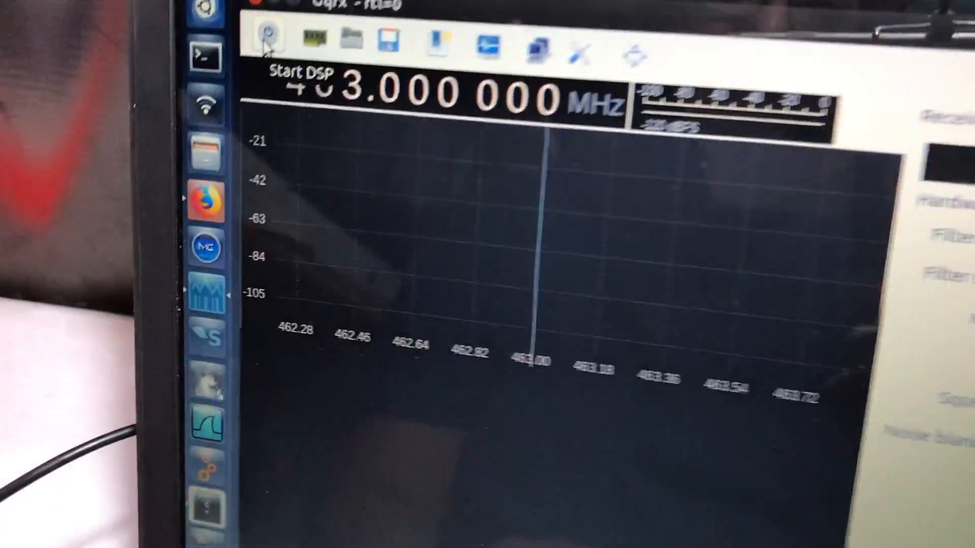
{"action": "left_click", "coordinate": [264, 41]}
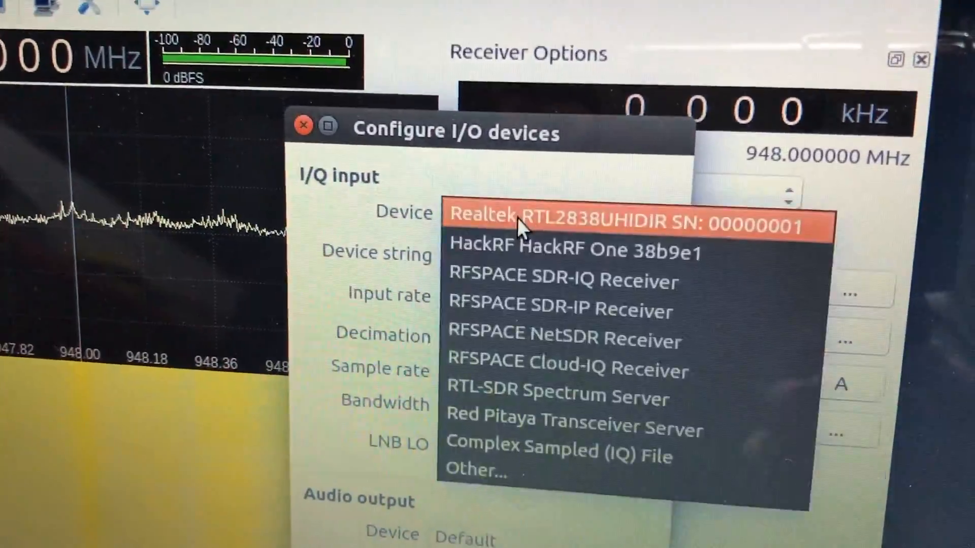
- Select 'HackRF HackRF One' as the I/Q input device
{"action": "left_click", "coordinate": [574, 250]}
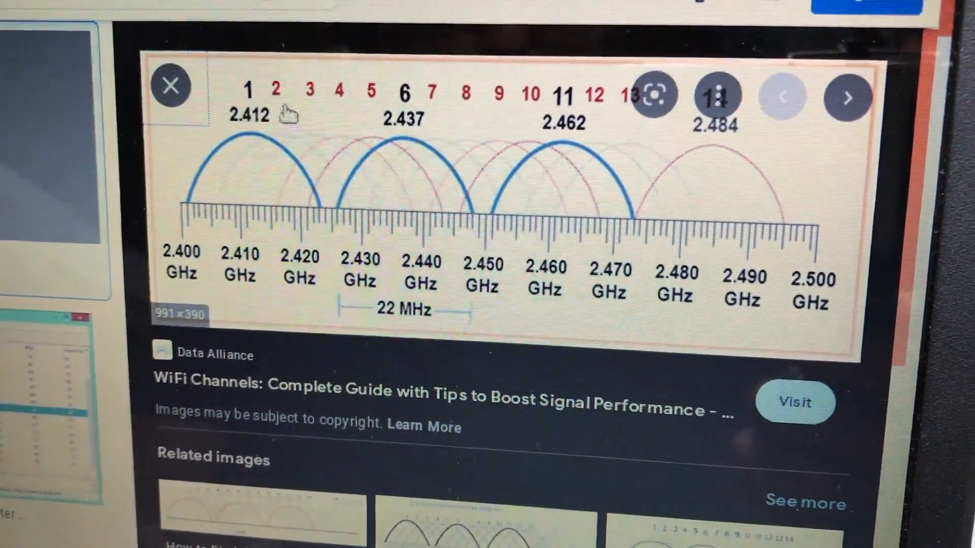
- Scroll the image results to find the Wi-Fi 2.4 GHz channel frequency chart
{"action": "scroll", "scroll_direction": "up", "scroll_amount": 3}
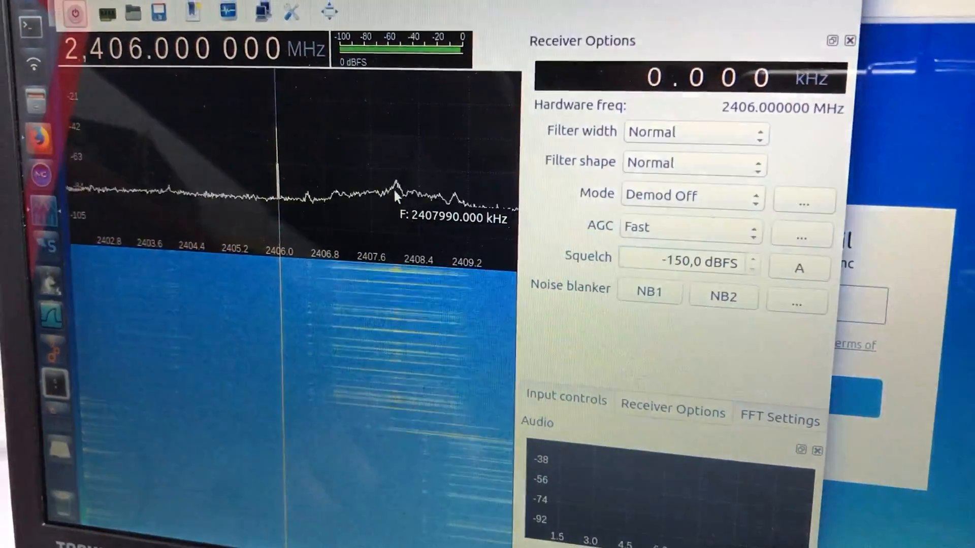
{"action": "mouse_move", "coordinate": [457, 340]}
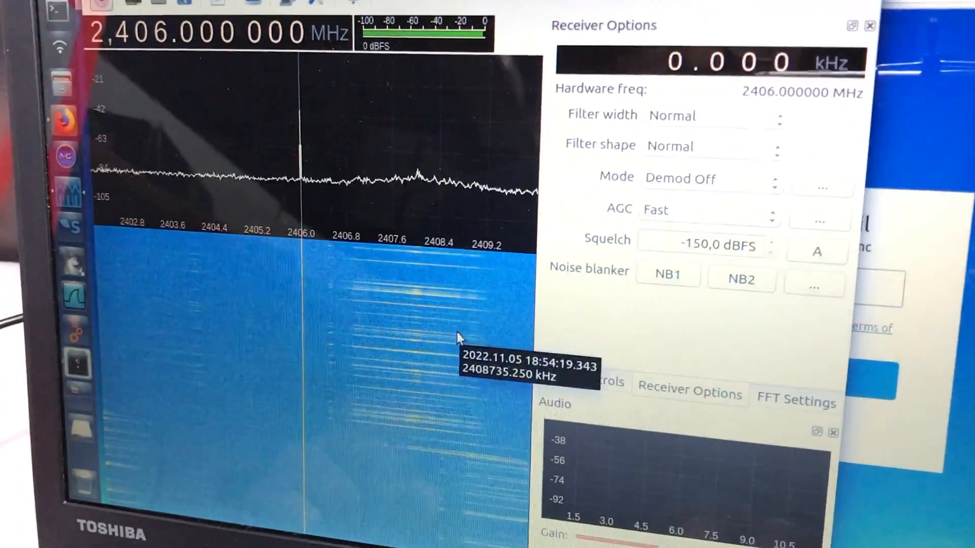